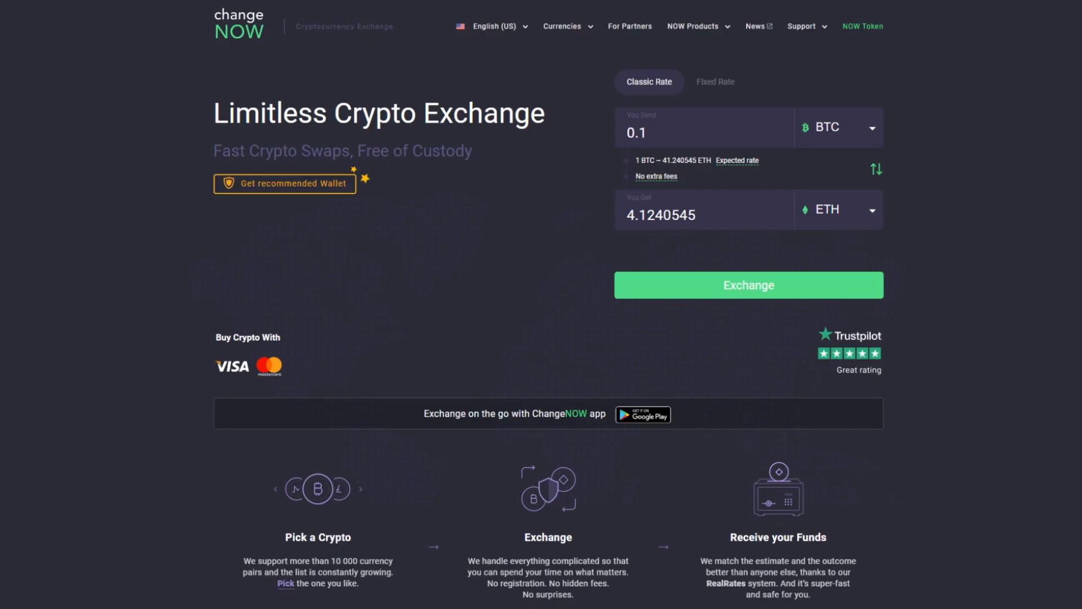
pyautogui.moveTo(507, 265)
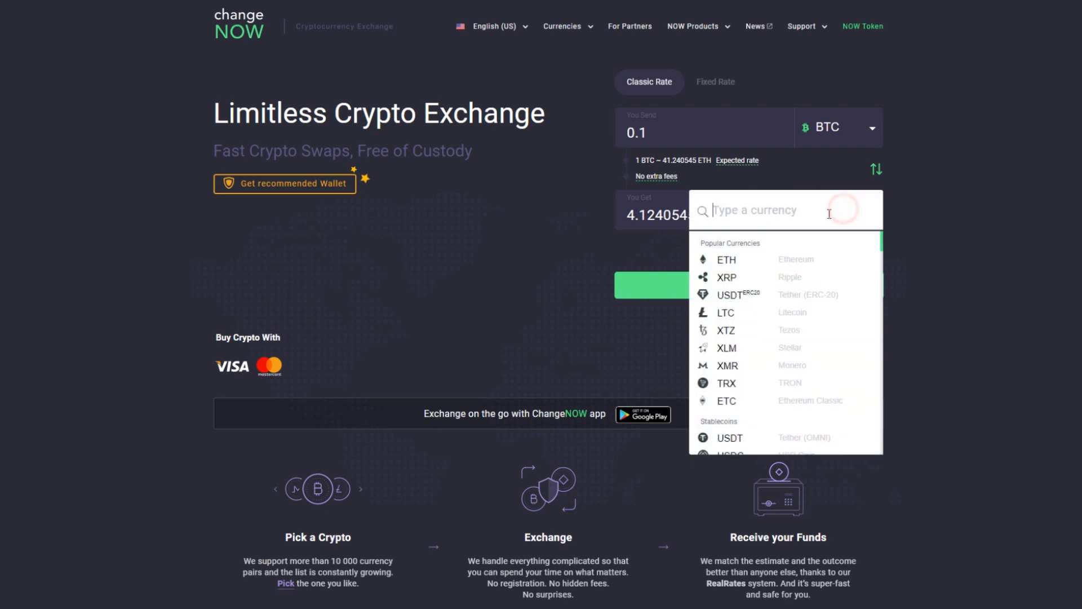
# Step: Search 'doge' and choose DOGE as the currency received for 0.1 BTC
pyautogui.write('doge')
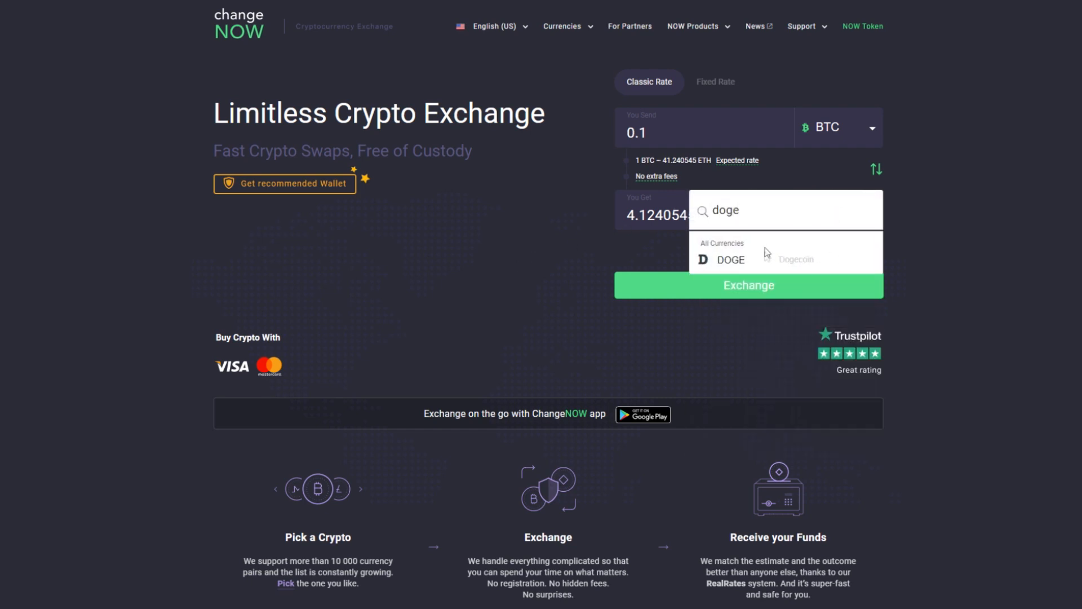
pyautogui.click(731, 259)
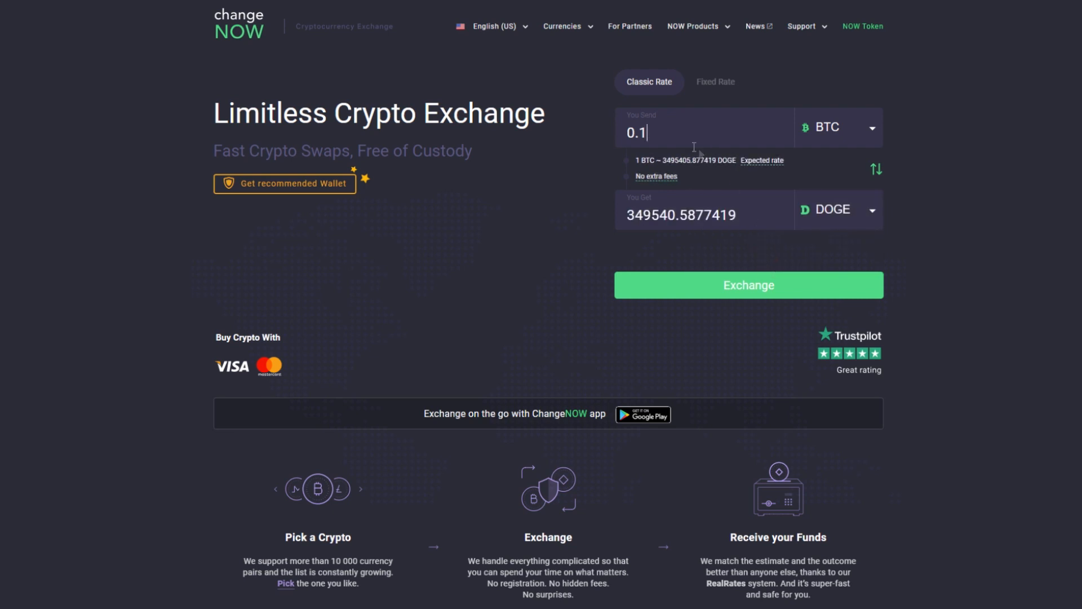
pyautogui.moveTo(635, 166)
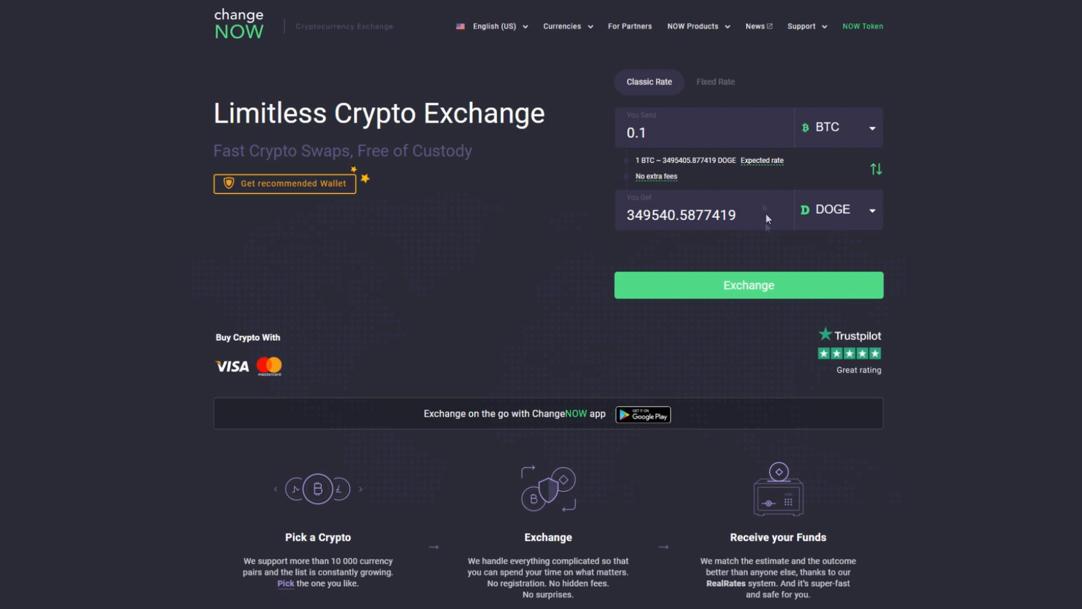
pyautogui.moveTo(596, 242)
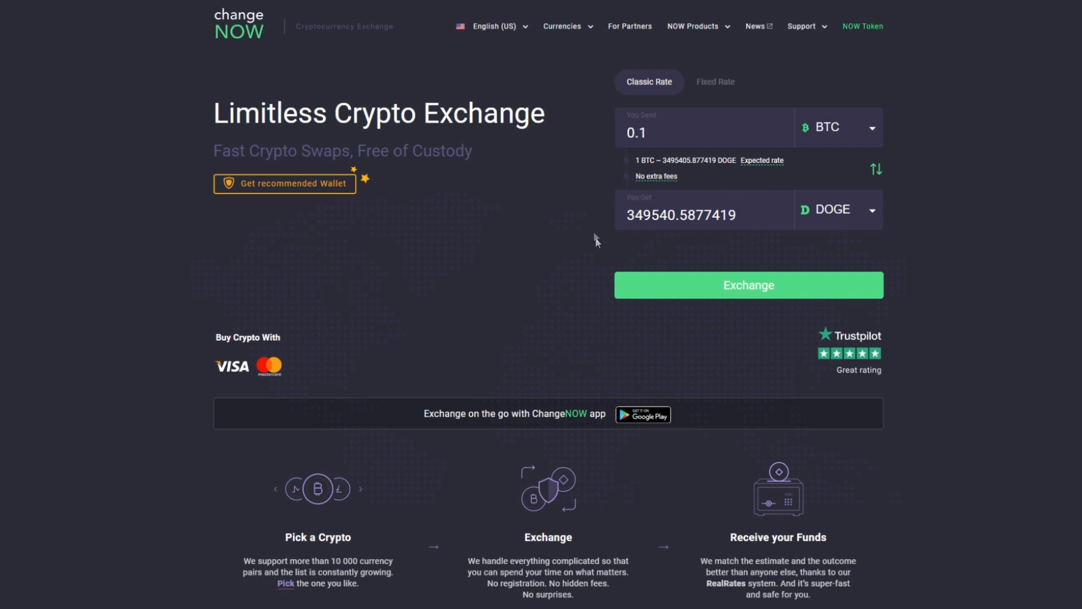
pyautogui.moveTo(659, 263)
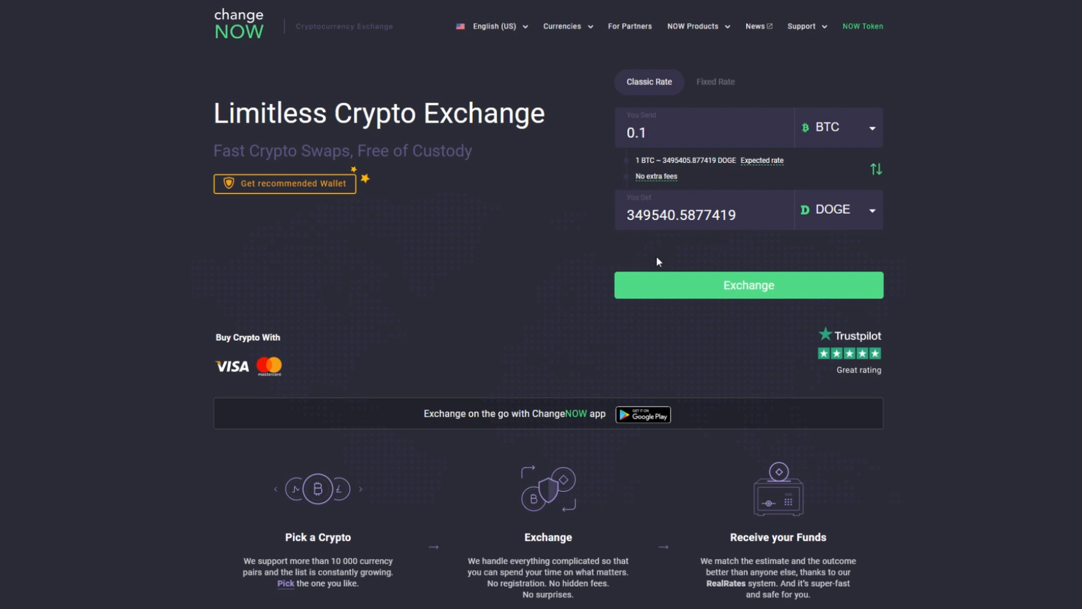
pyautogui.click(747, 284)
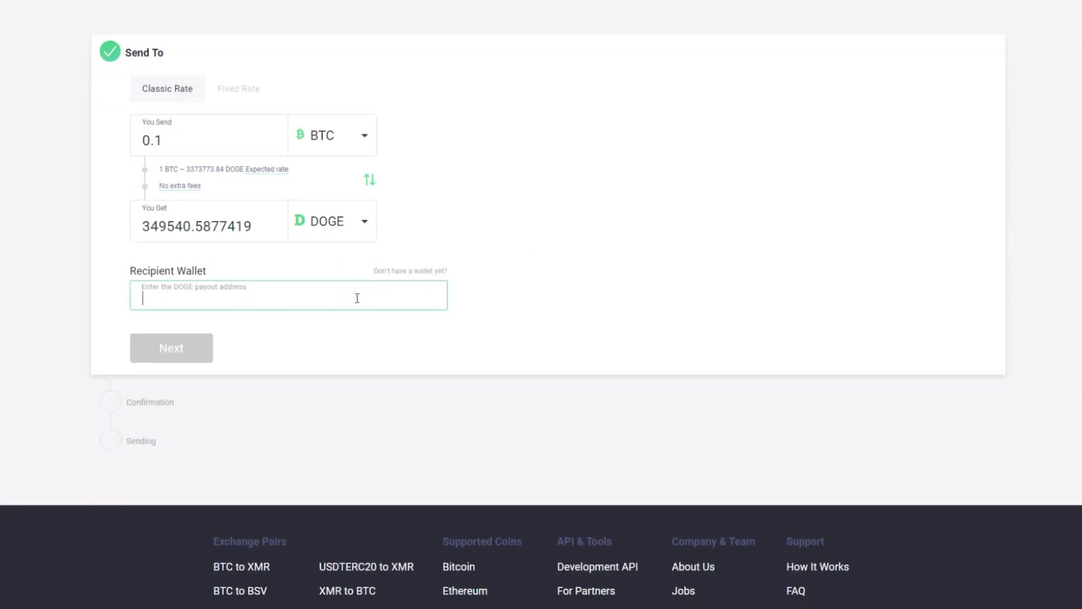
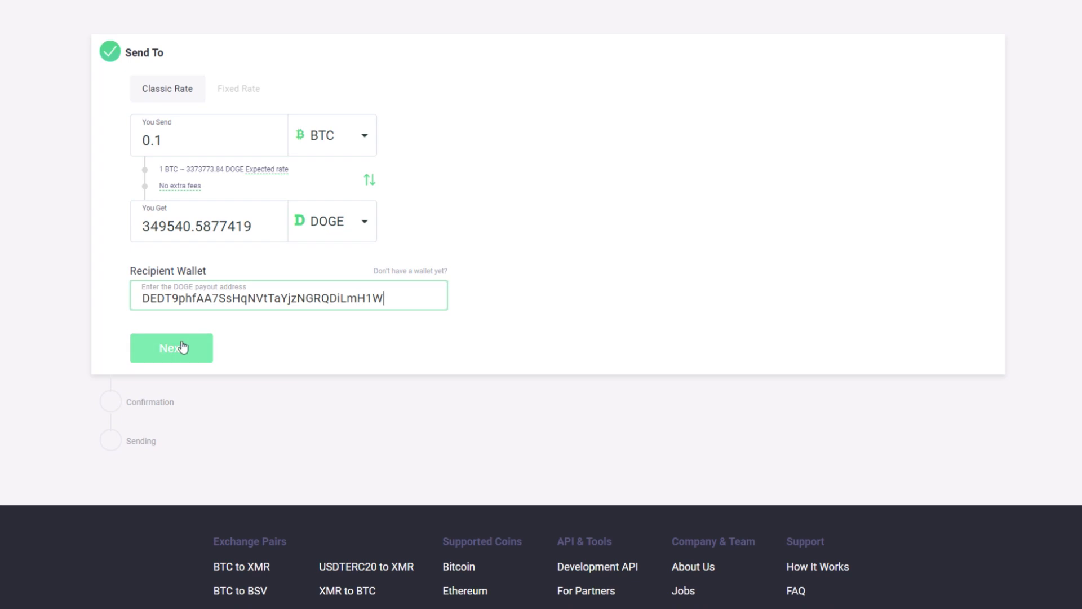
pyautogui.click(171, 347)
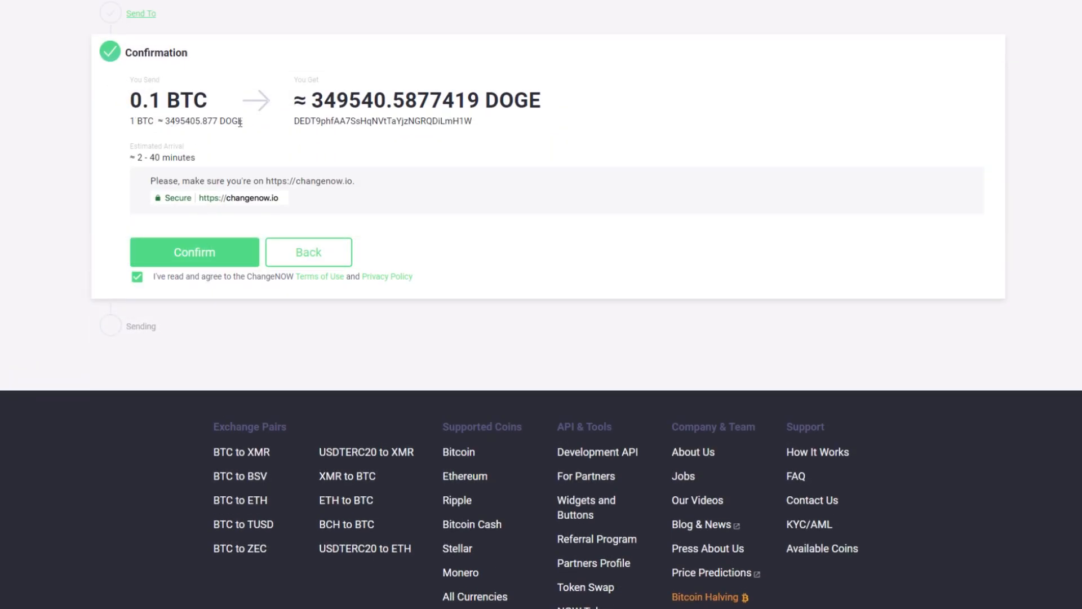
pyautogui.moveTo(479, 124)
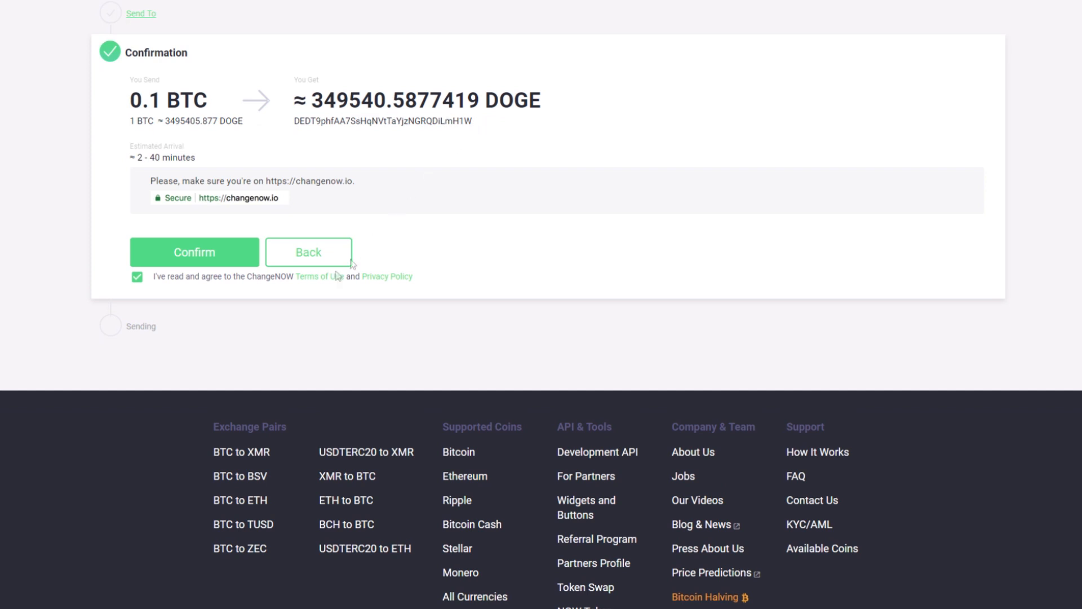
pyautogui.moveTo(405, 283)
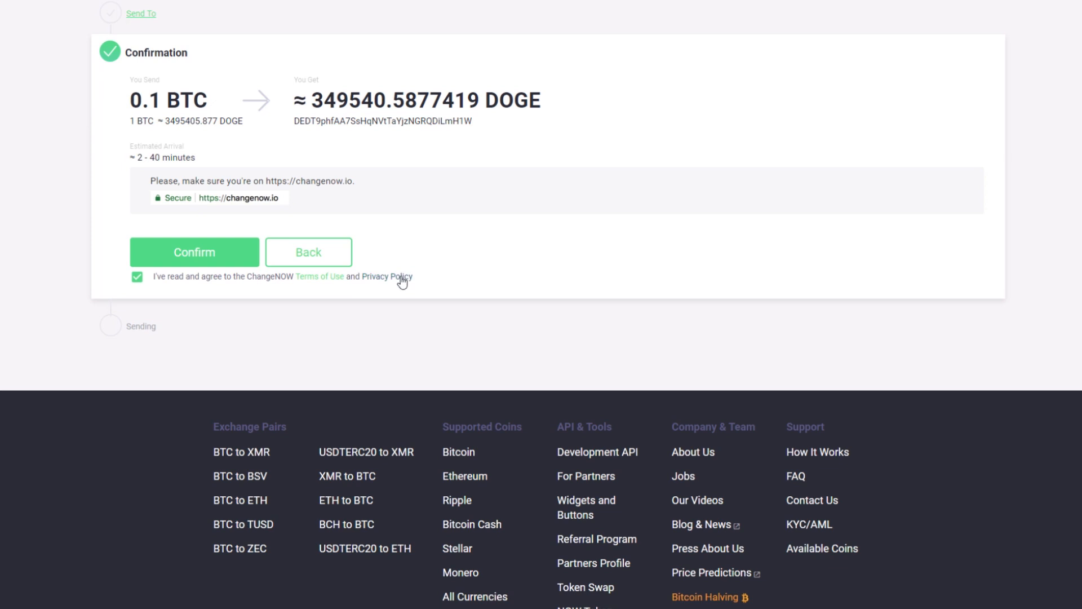
pyautogui.moveTo(227, 256)
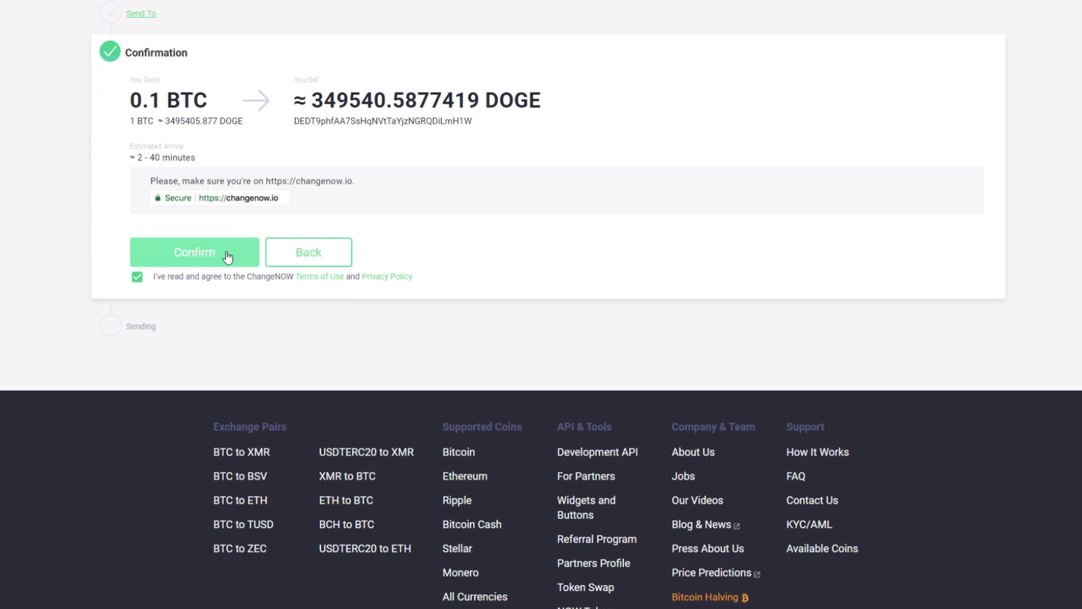
# Step: Confirm the 0.1 BTC for ~349,540.59 DOGE exchange with terms accepted
pyautogui.click(194, 256)
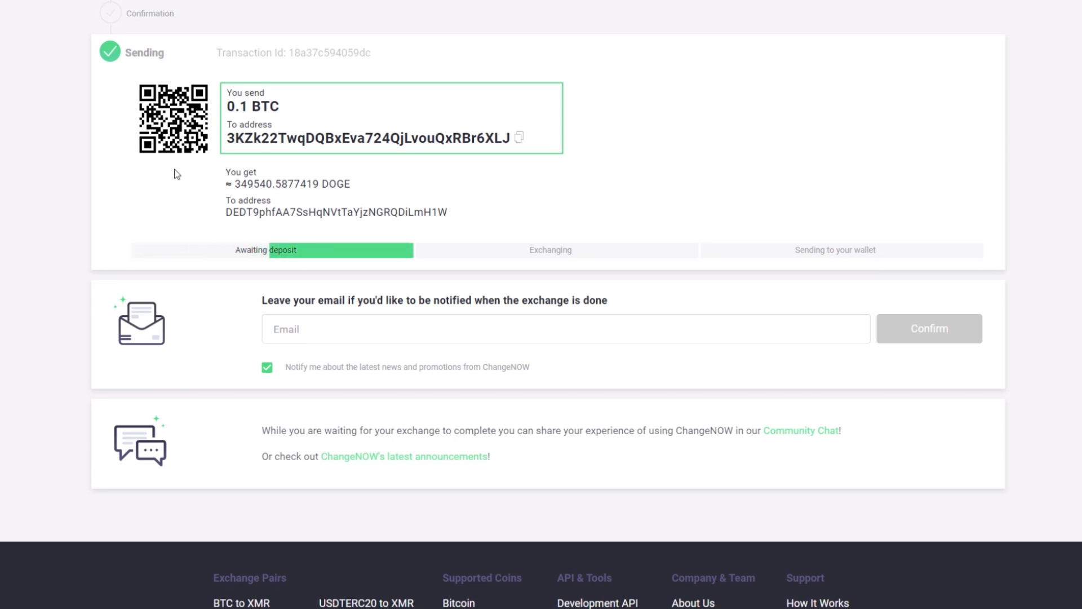
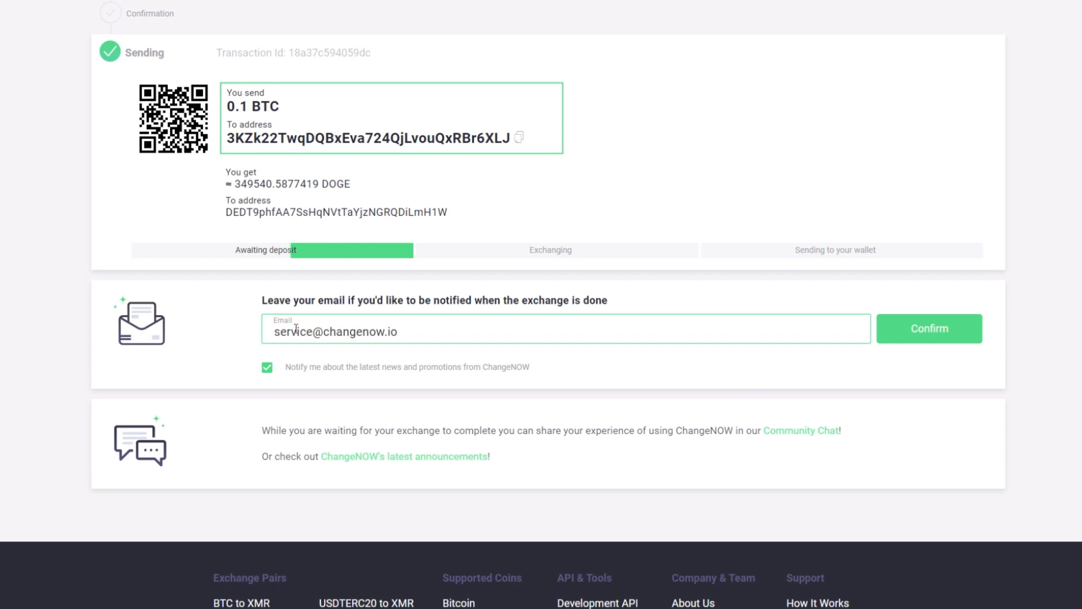